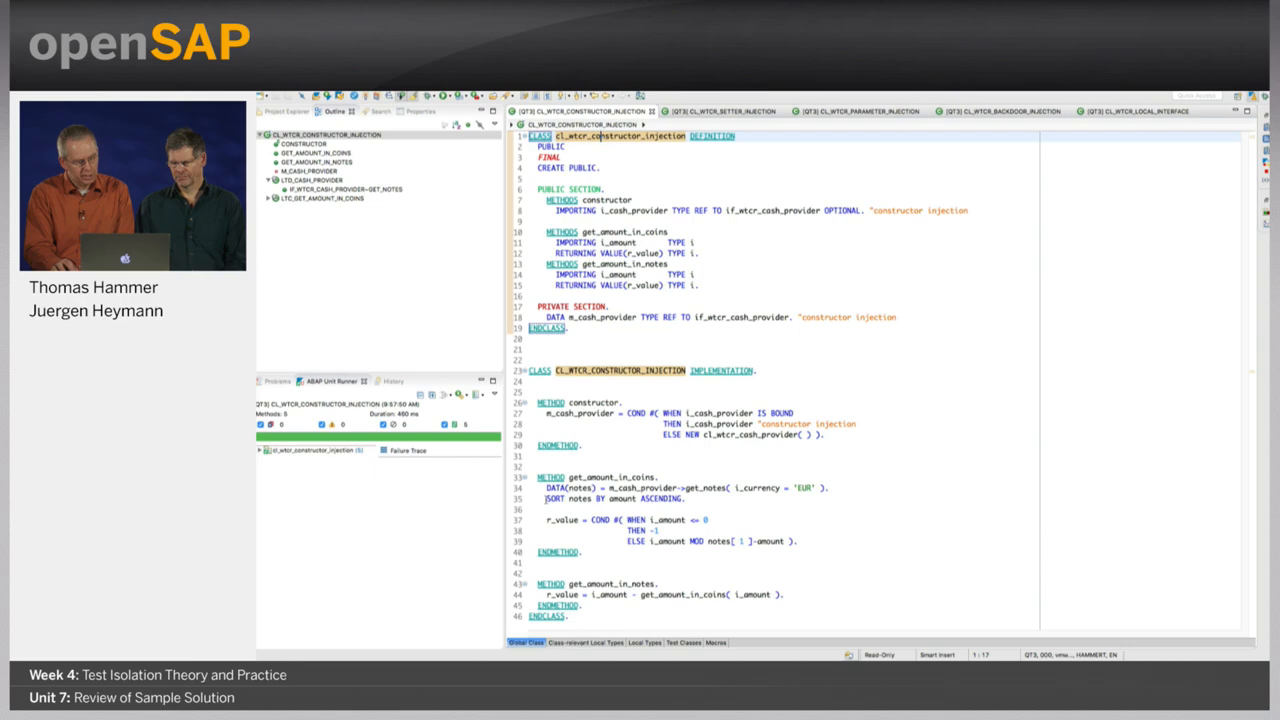
- Show the CL_WTCR_CONSTRUCTOR_INJECTION test classes with the cash-provider test double and coin tests
click(620, 498)
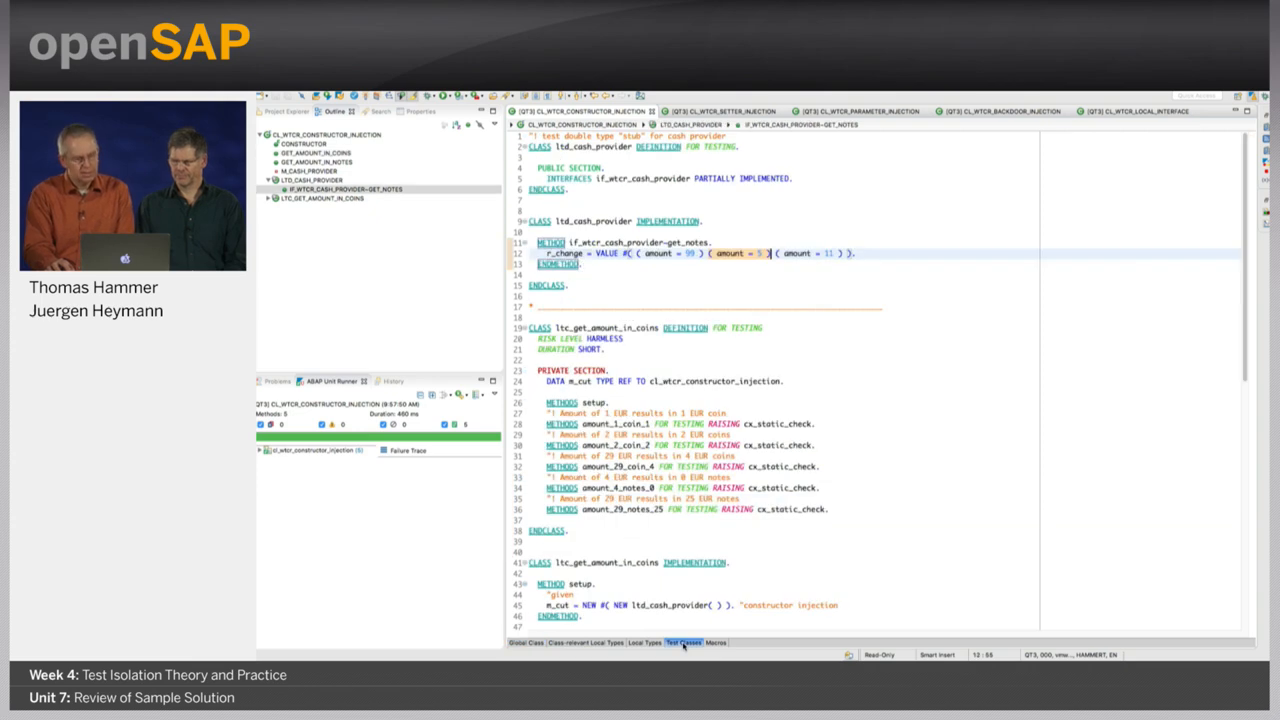
mouse_move(744, 313)
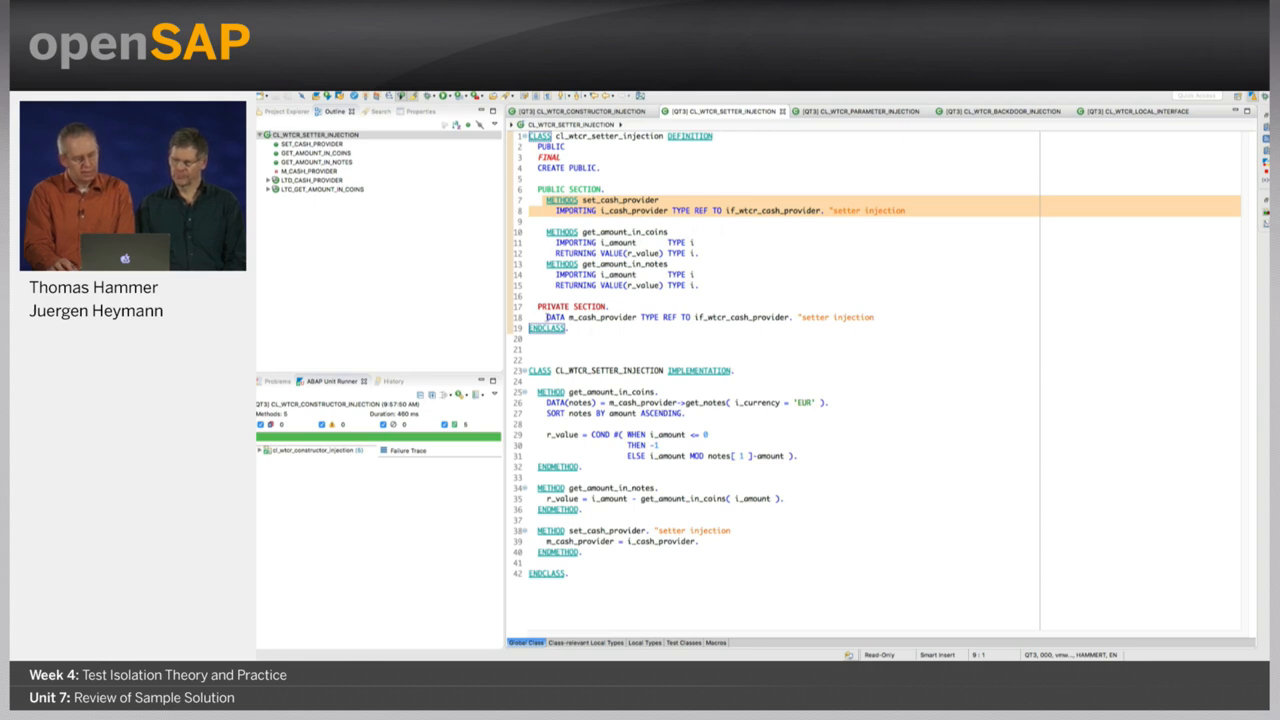
- Review the setter-injection test classes, whose setup injects the cash-provider stub via the setter
click(630, 317)
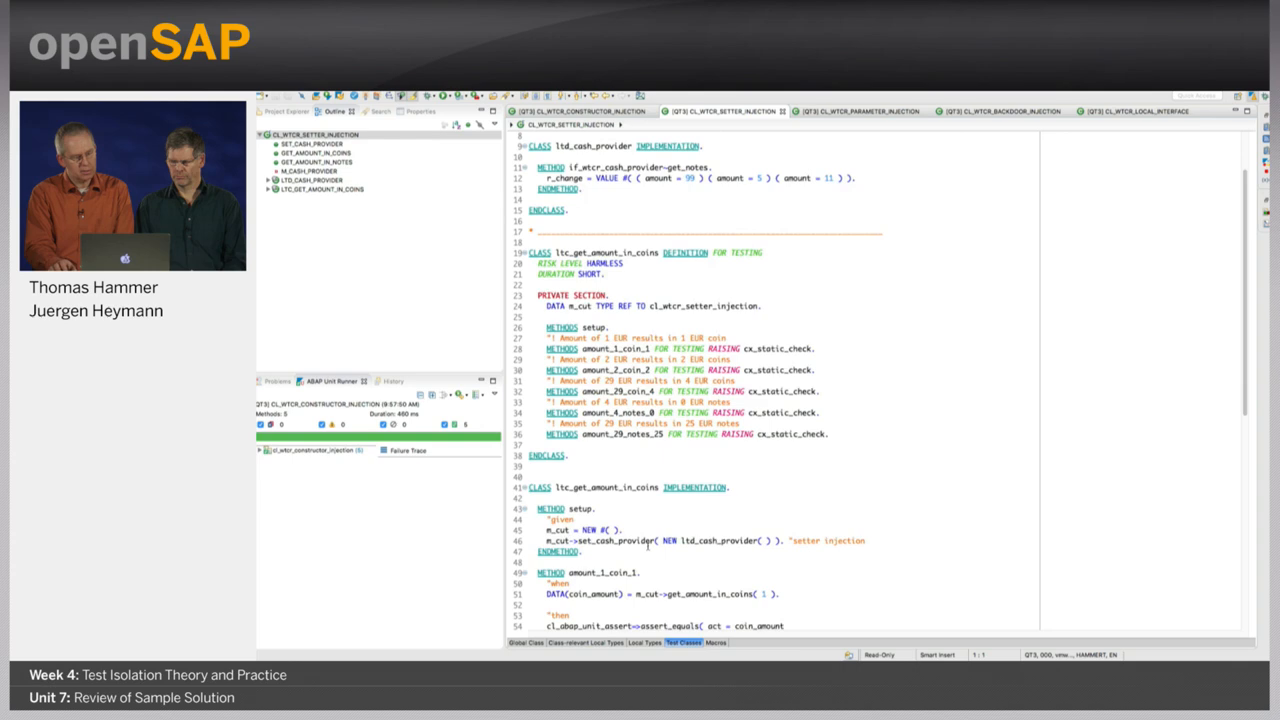
scroll(up, 3)
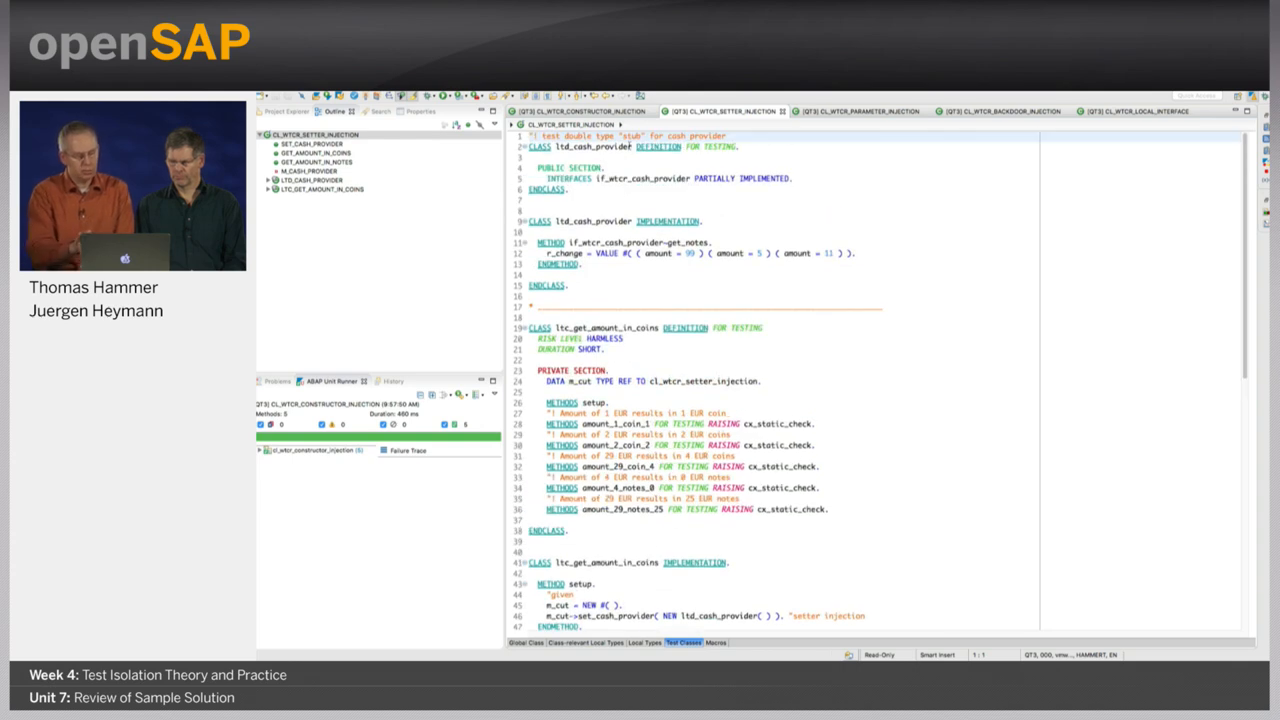
scroll(down, 3)
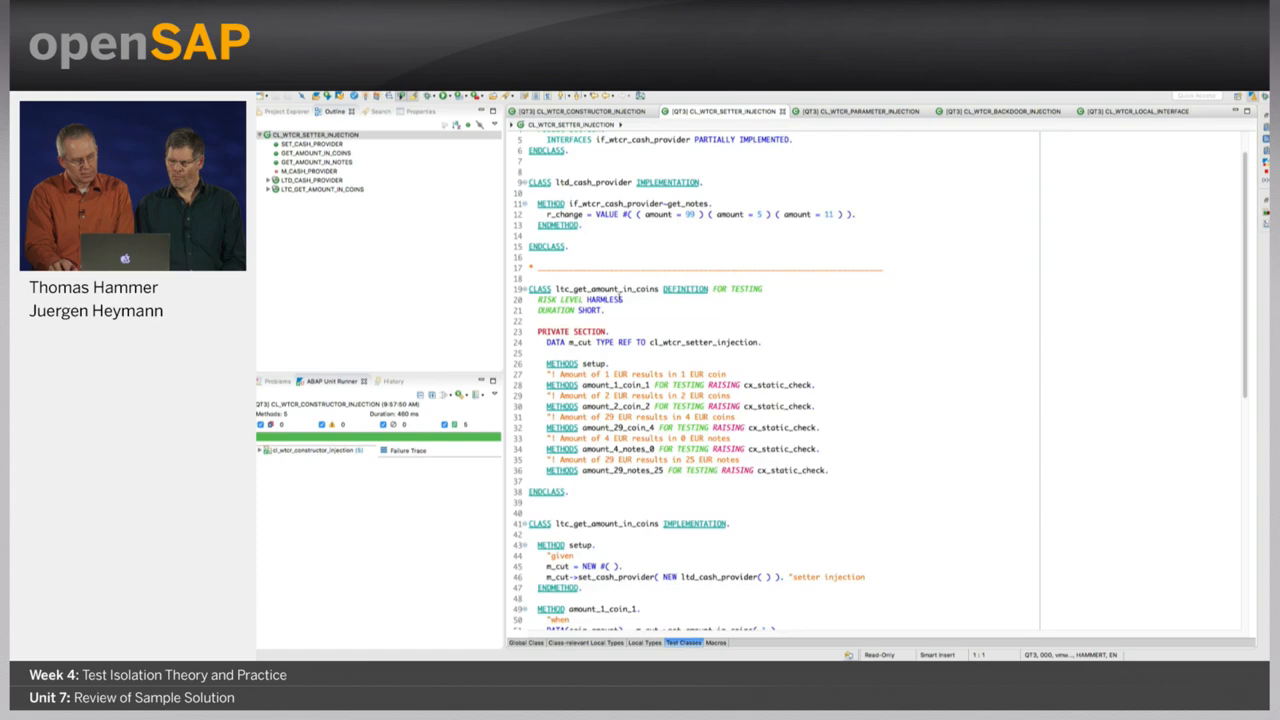
scroll(down, 3)
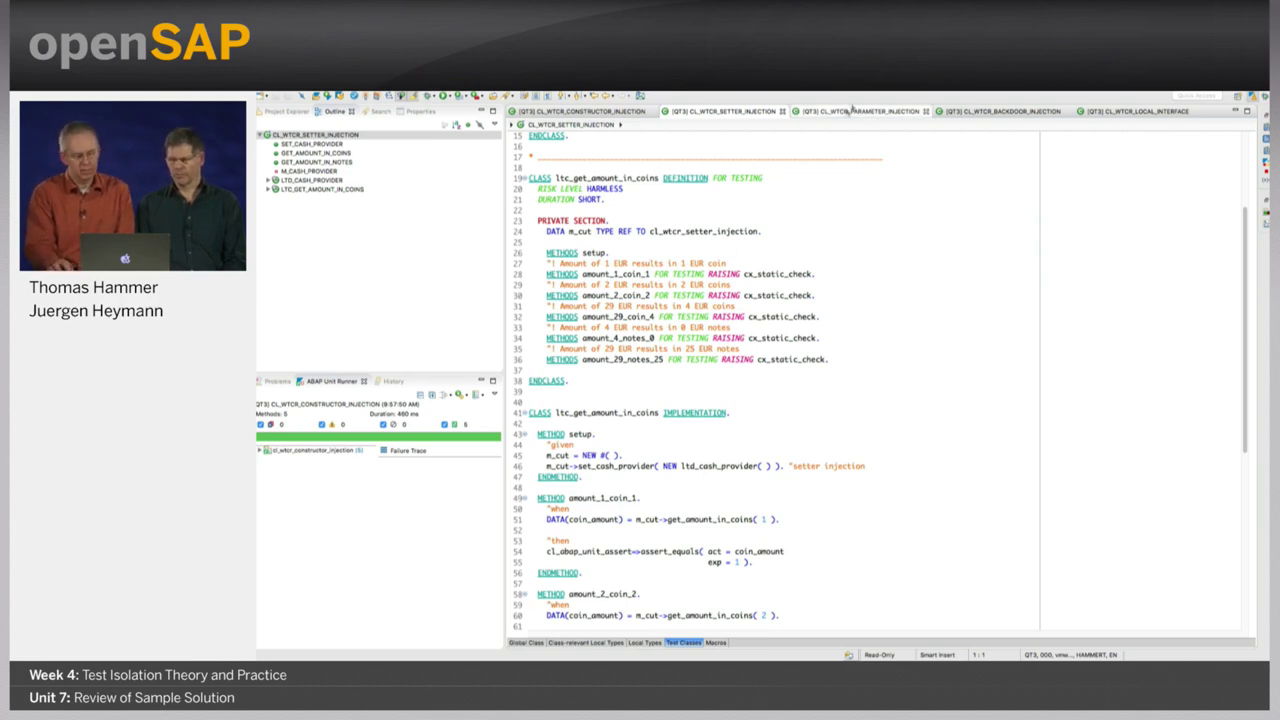
mouse_move(855, 111)
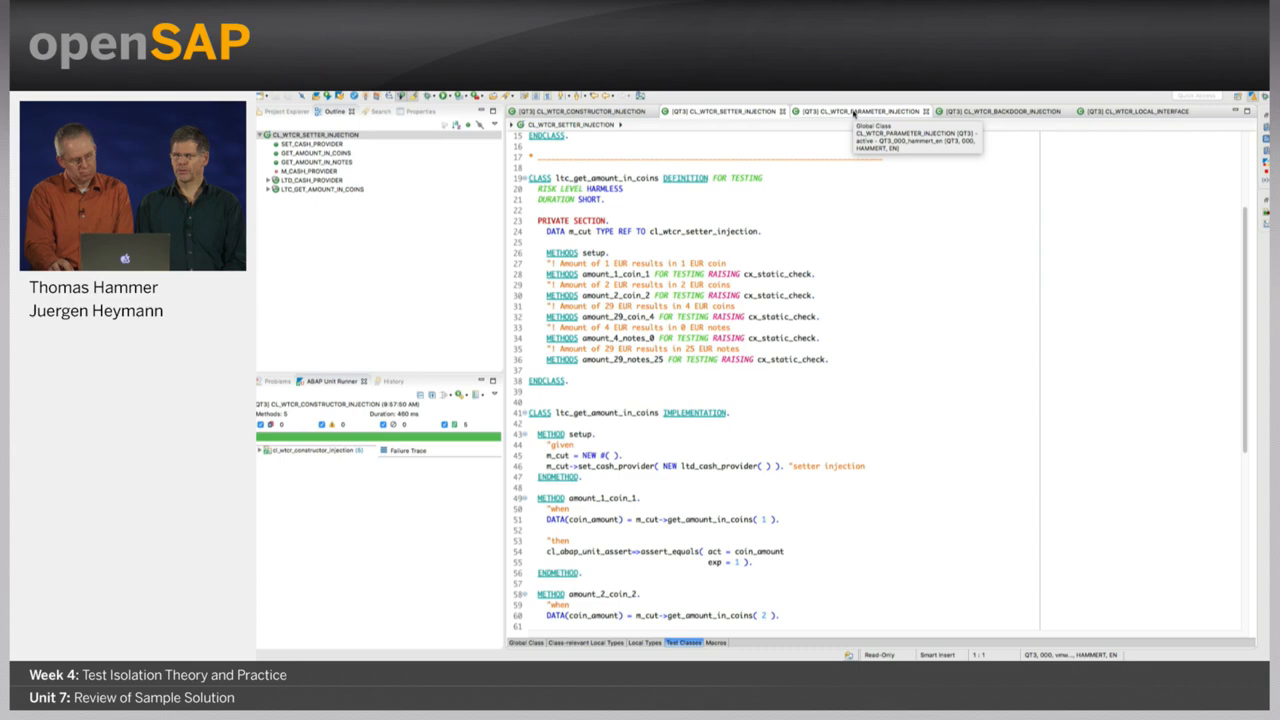
mouse_move(794, 229)
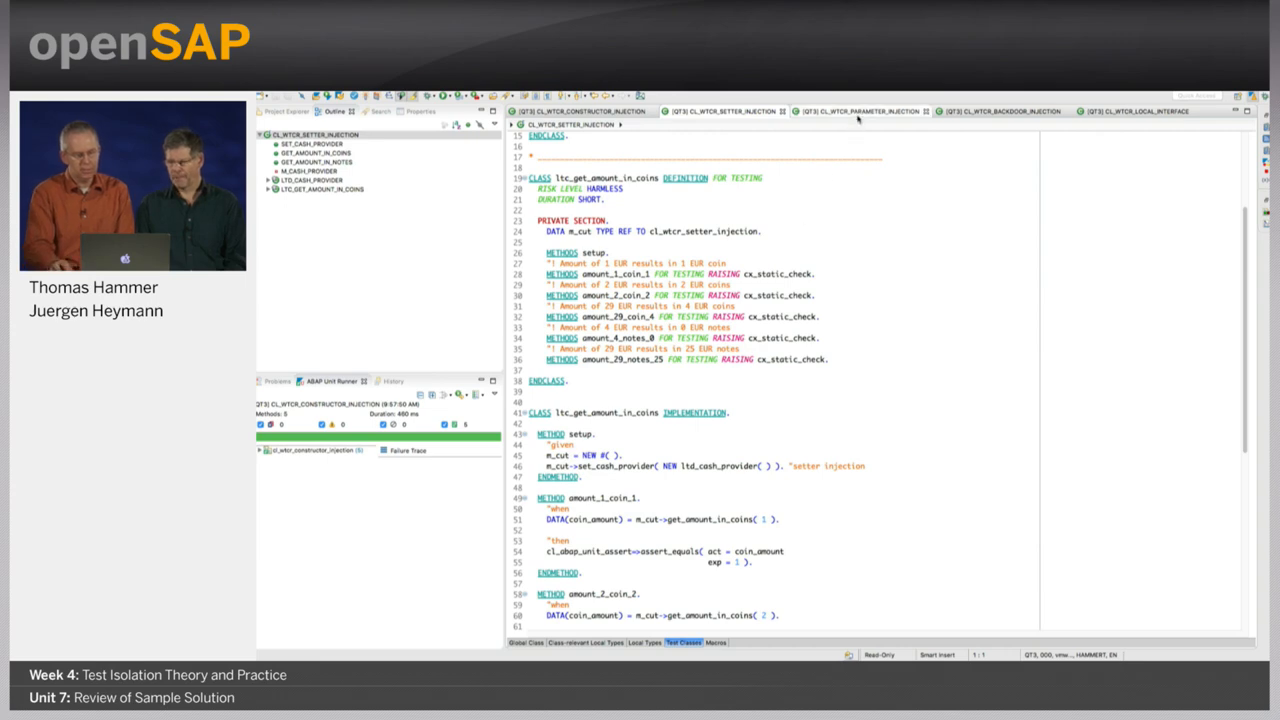
- Open CL_WTCR_PARAMETER_INJECTION and highlight occurrences of if_wtcr_cash_provider in get_amount_in_notes
click(862, 111)
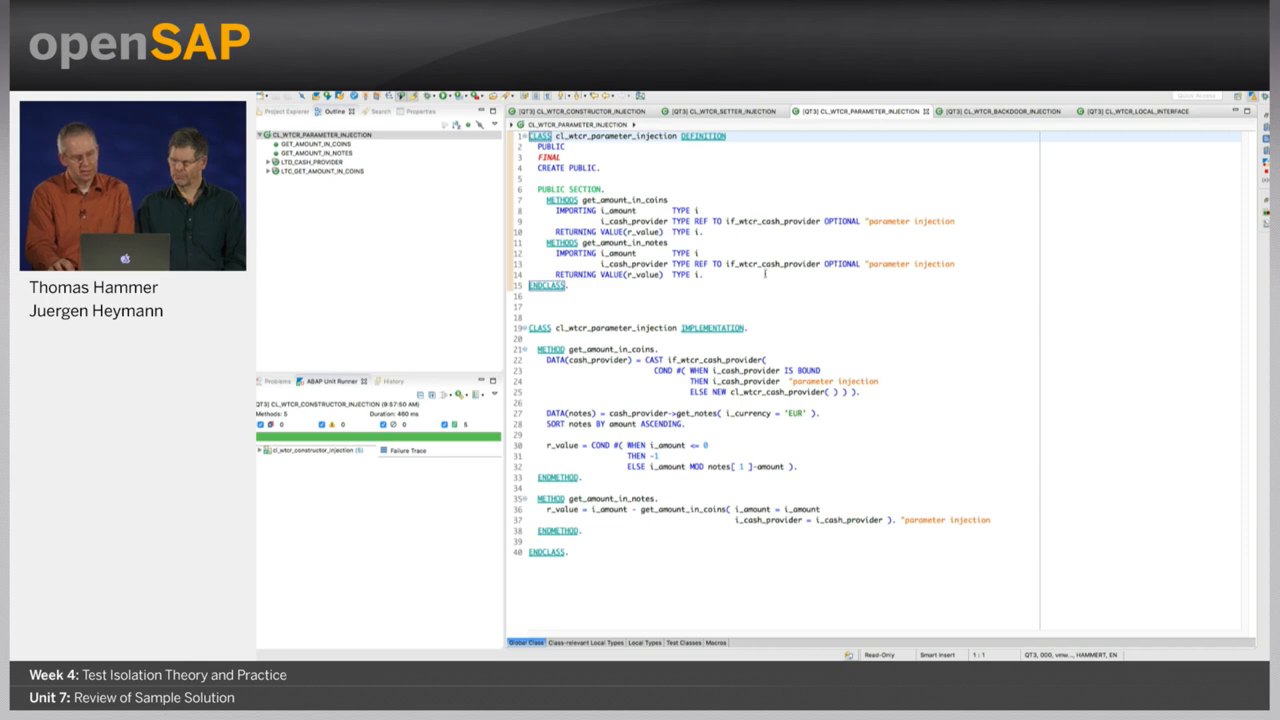
click(770, 263)
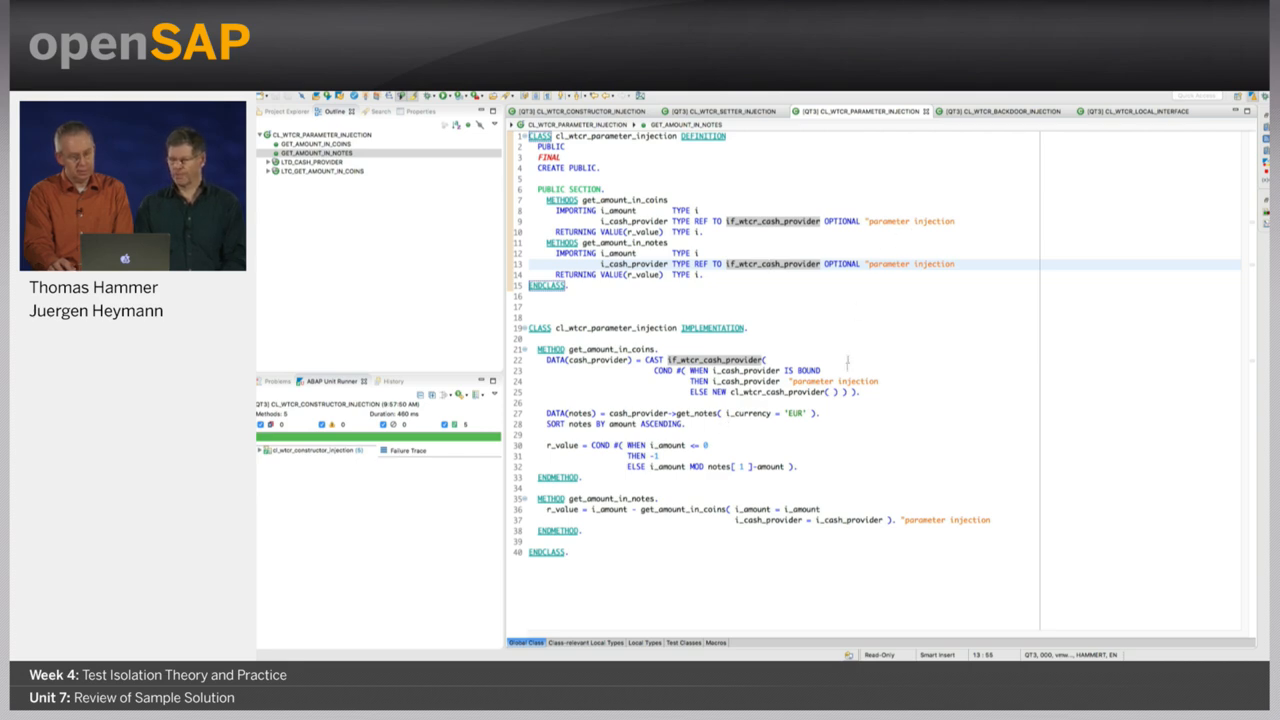
mouse_move(934, 537)
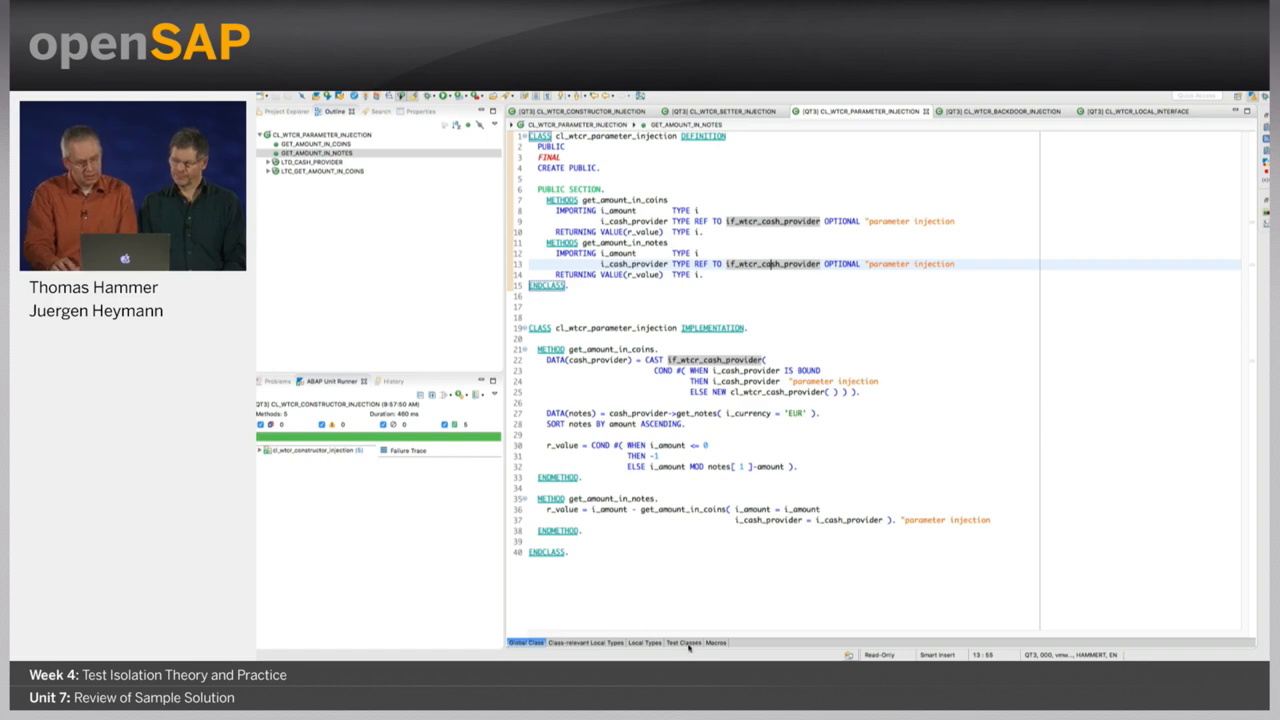
click(683, 642)
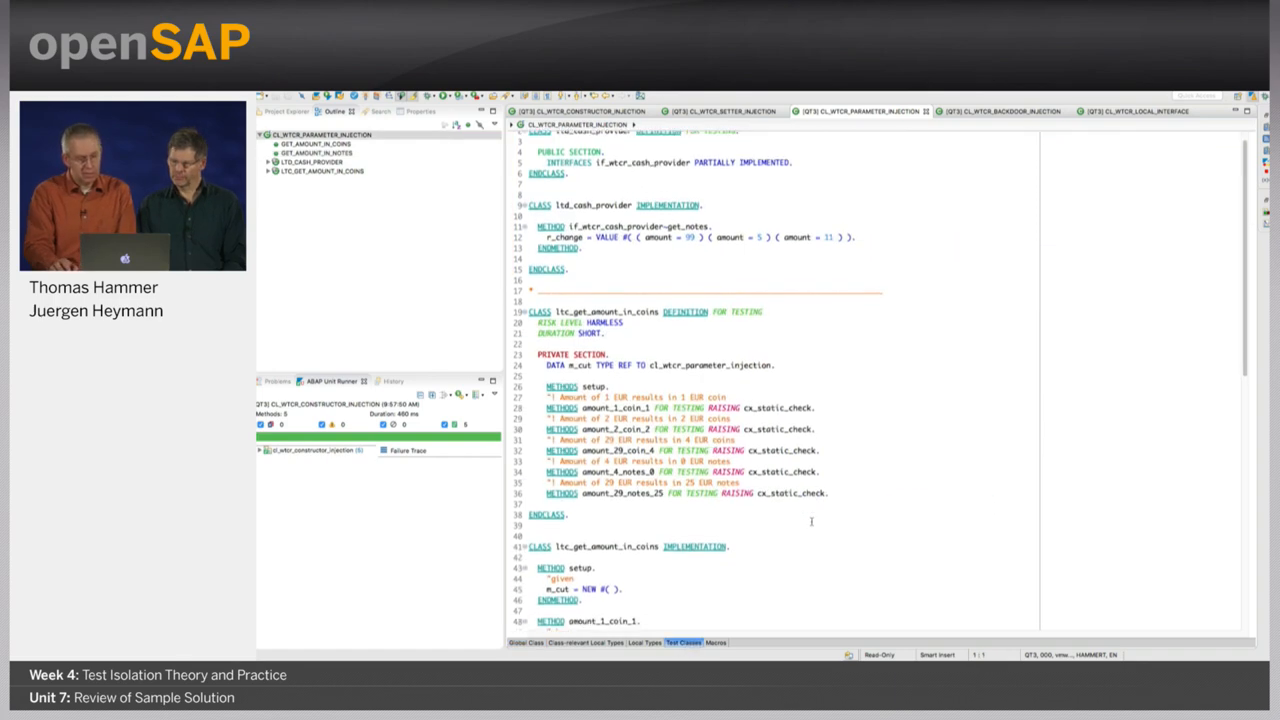
scroll(down, 3)
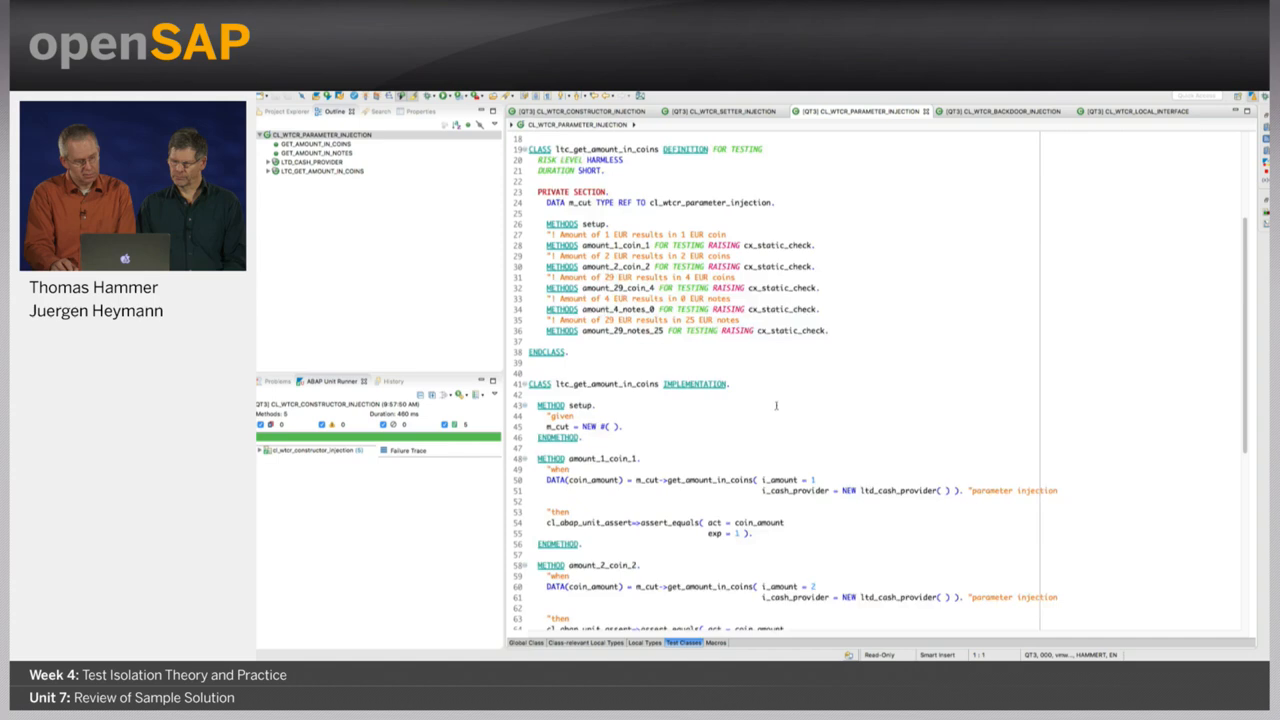
scroll(down, 3)
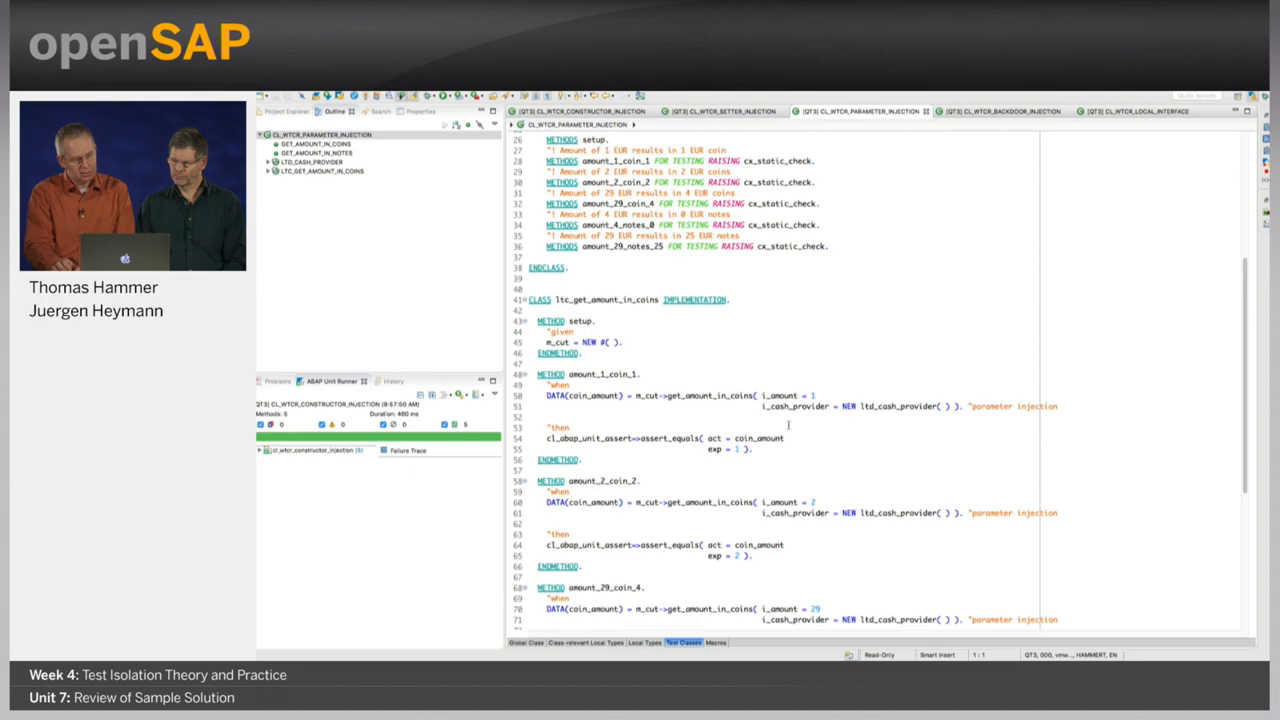
scroll(down, 3)
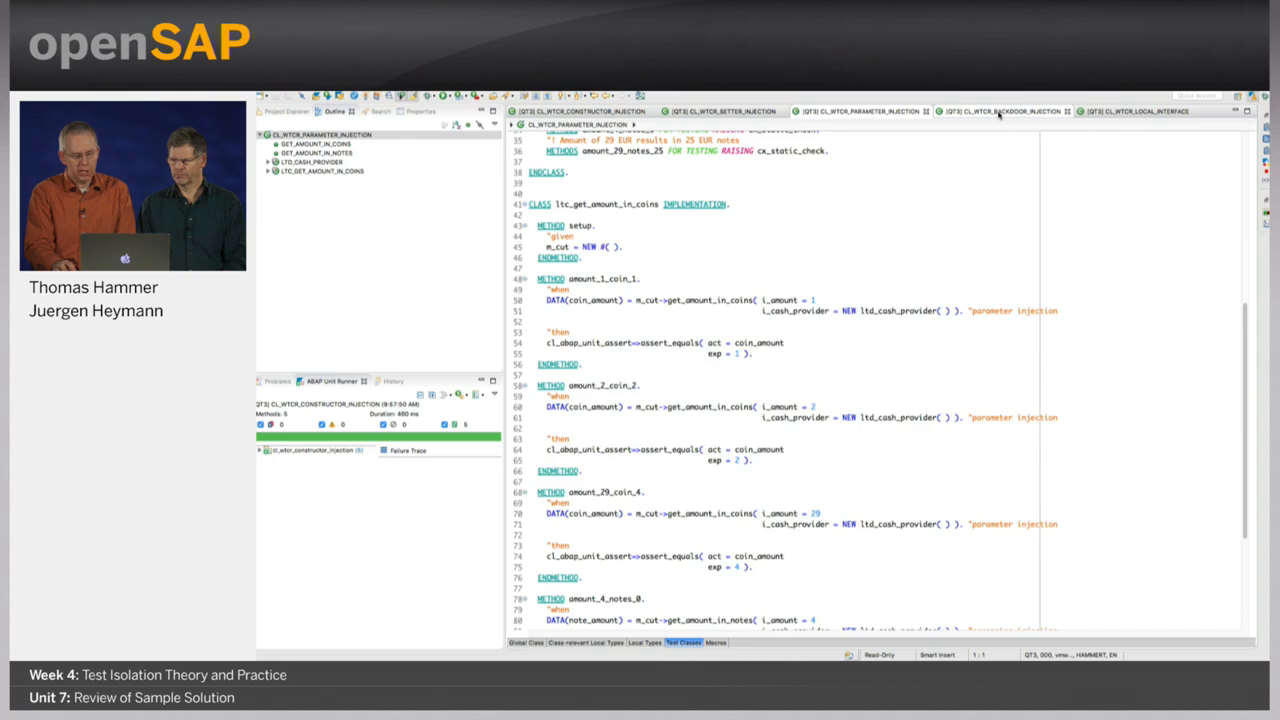
click(1000, 111)
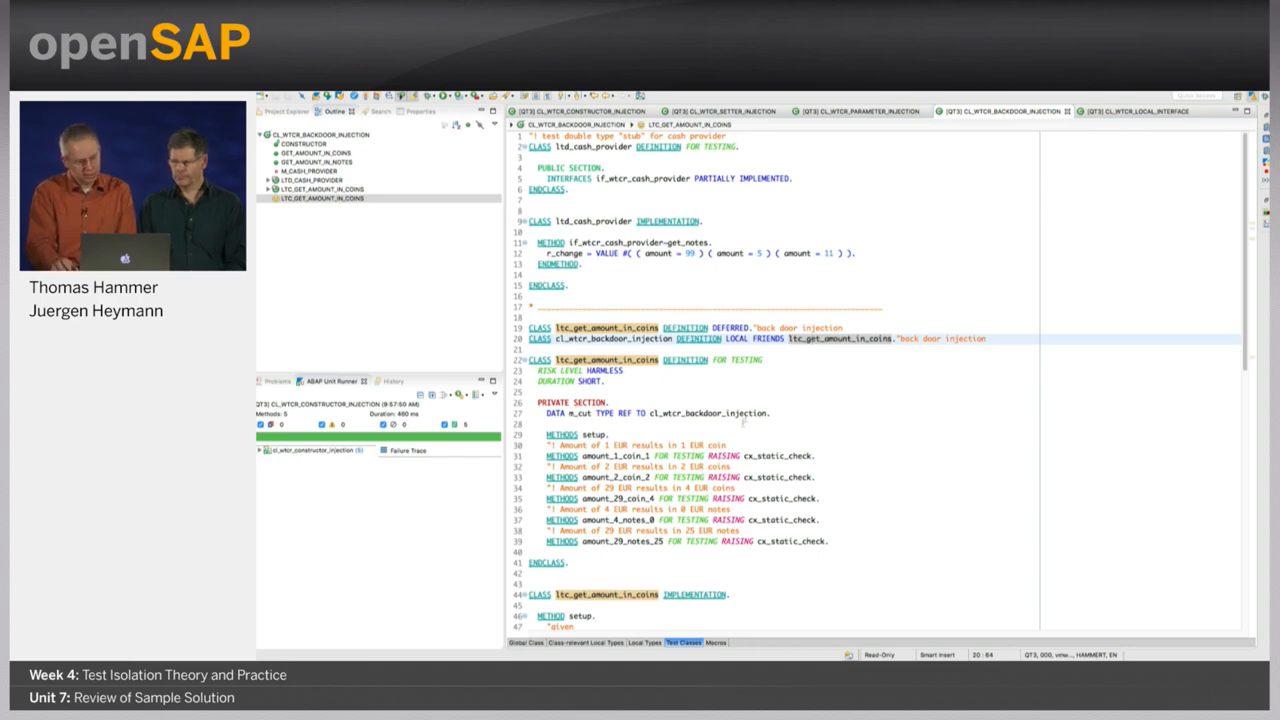
scroll(down, 3)
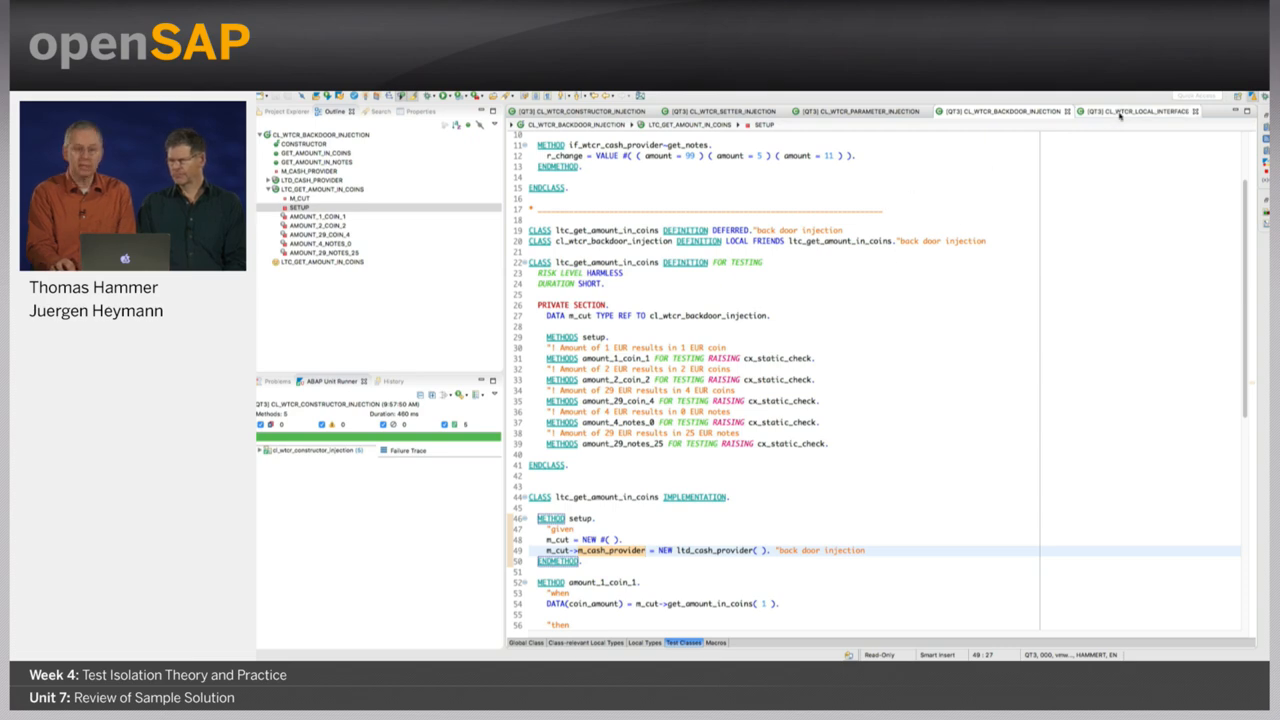
mouse_move(1140, 111)
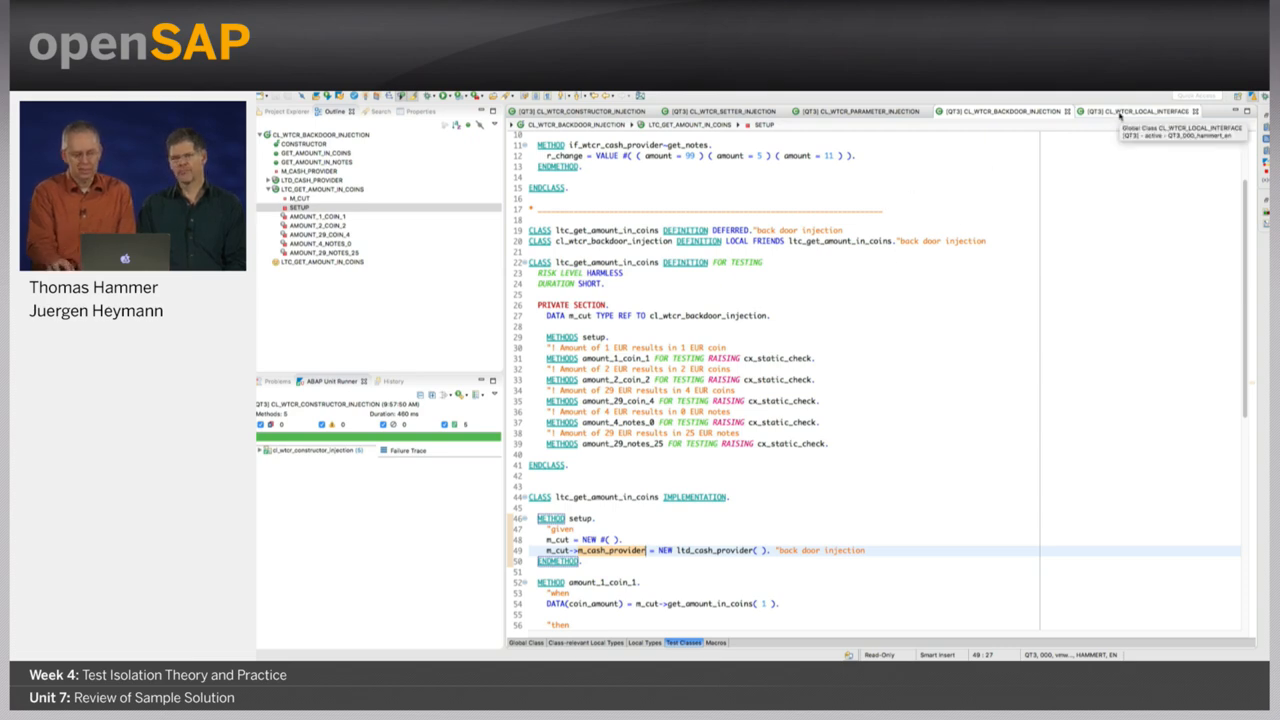
- Open the CL_WTCR_LOCAL_INTERFACE global class, its cash provider typed to a local interface
click(1140, 111)
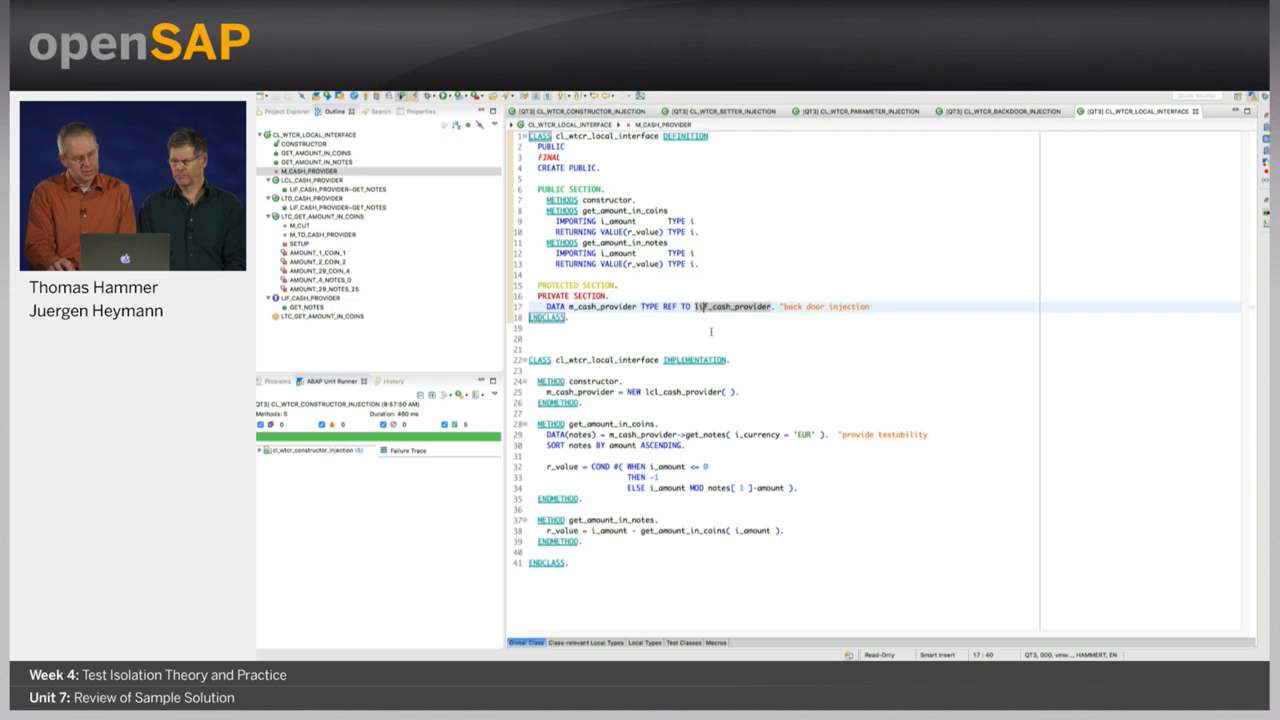
mouse_move(634, 506)
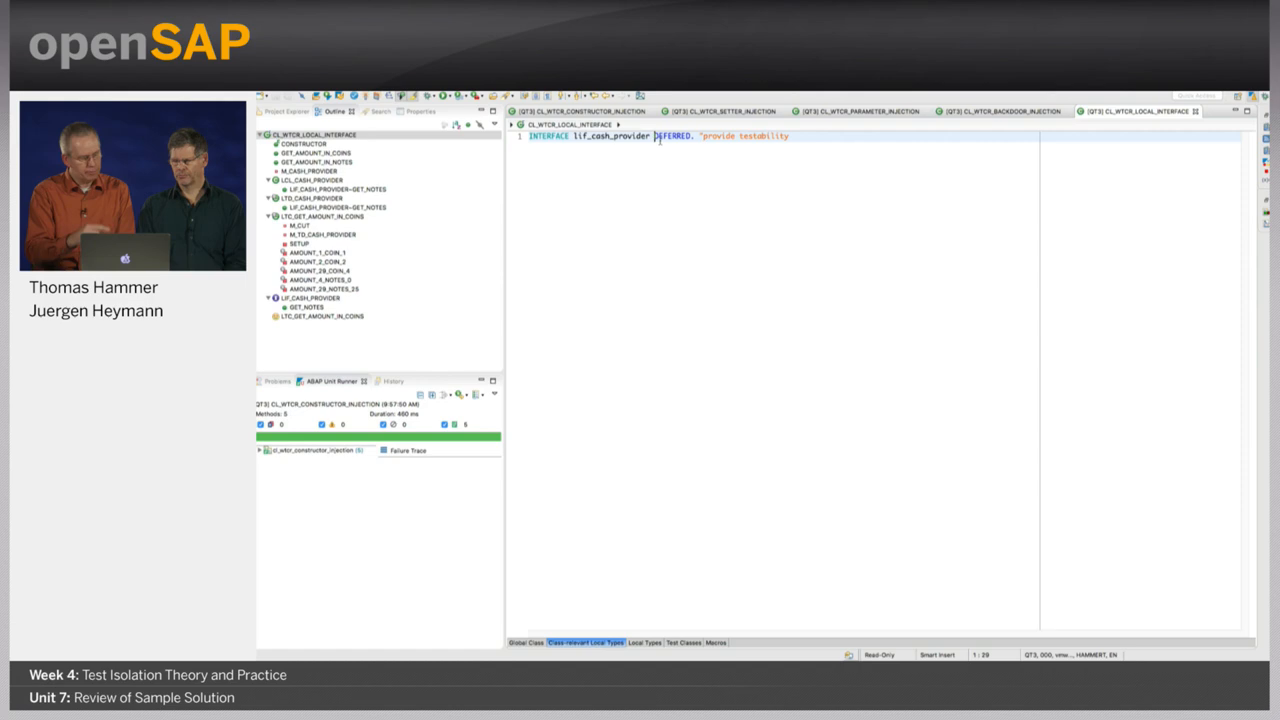
mouse_move(505, 611)
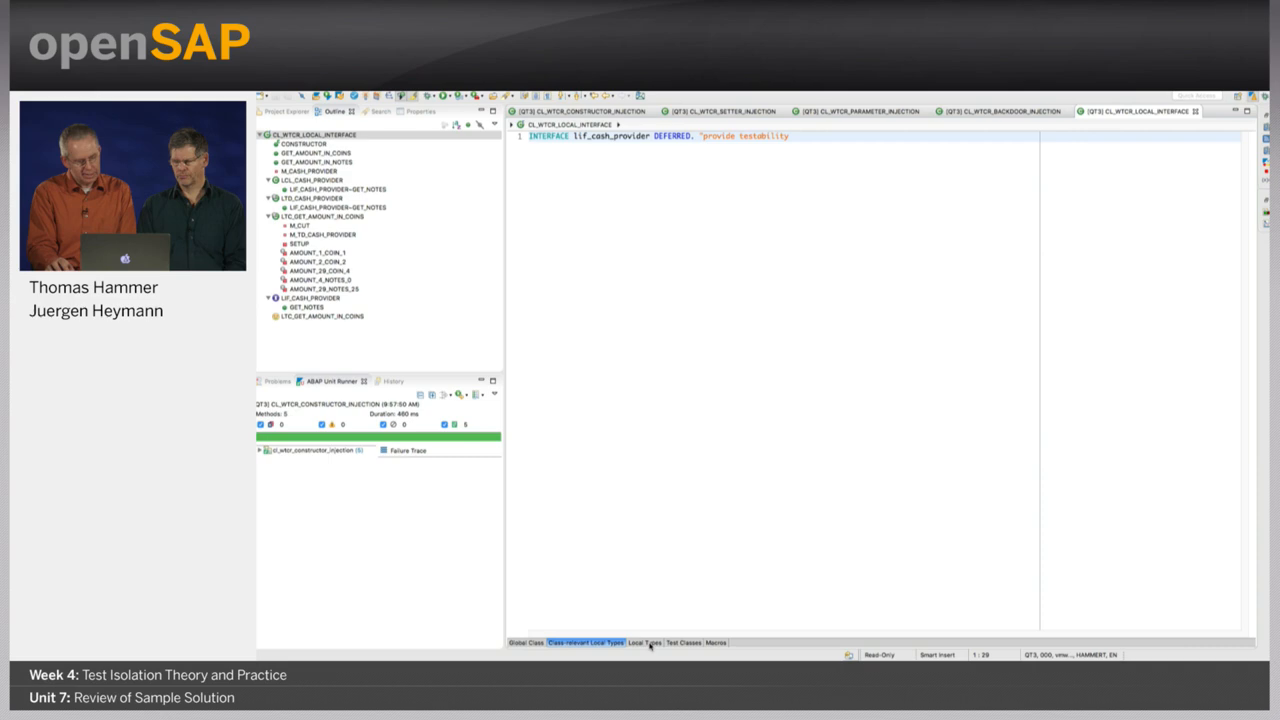
- View the Local Types showing lif_cash_provider and the lcl_cash_provider implementation
click(645, 642)
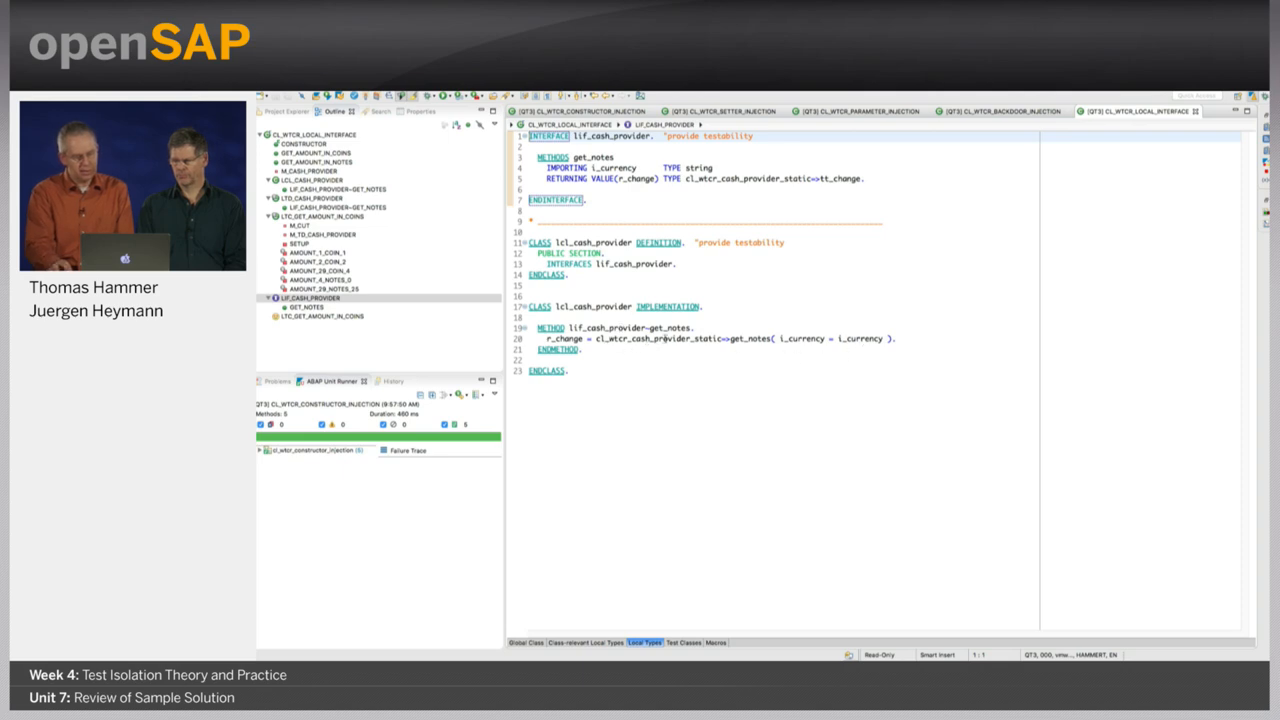
mouse_move(687, 368)
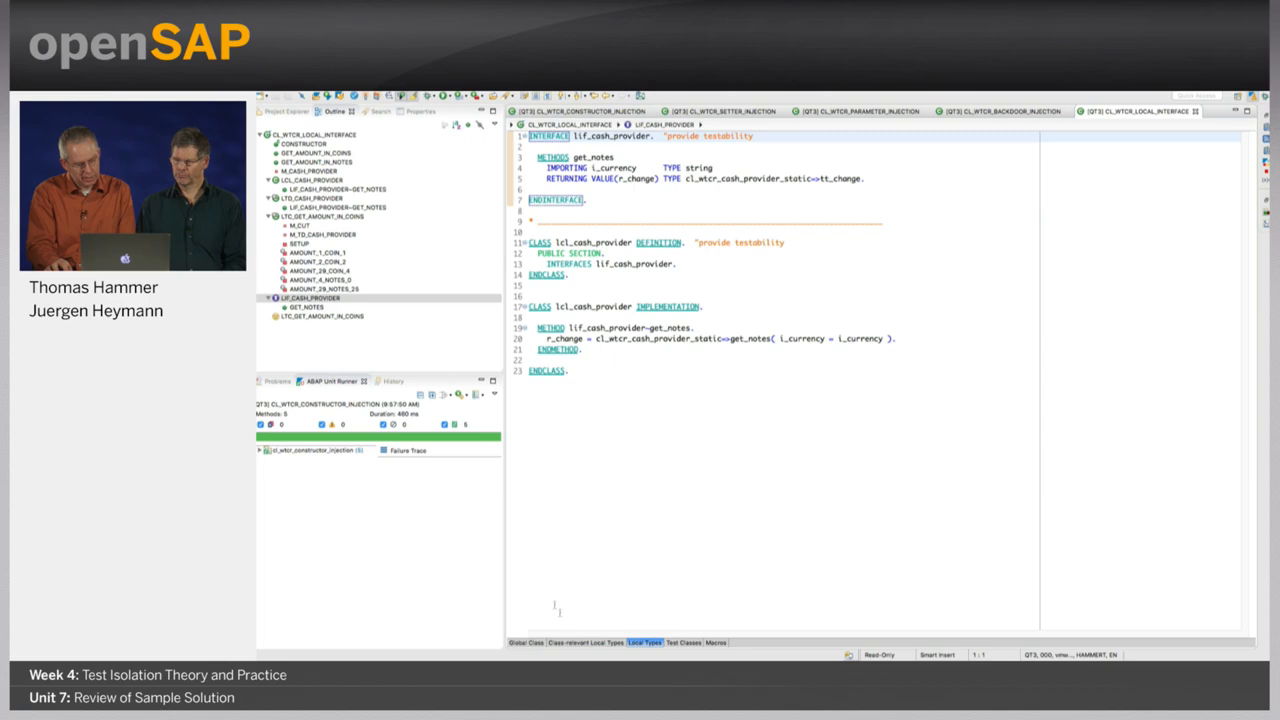
mouse_move(692, 646)
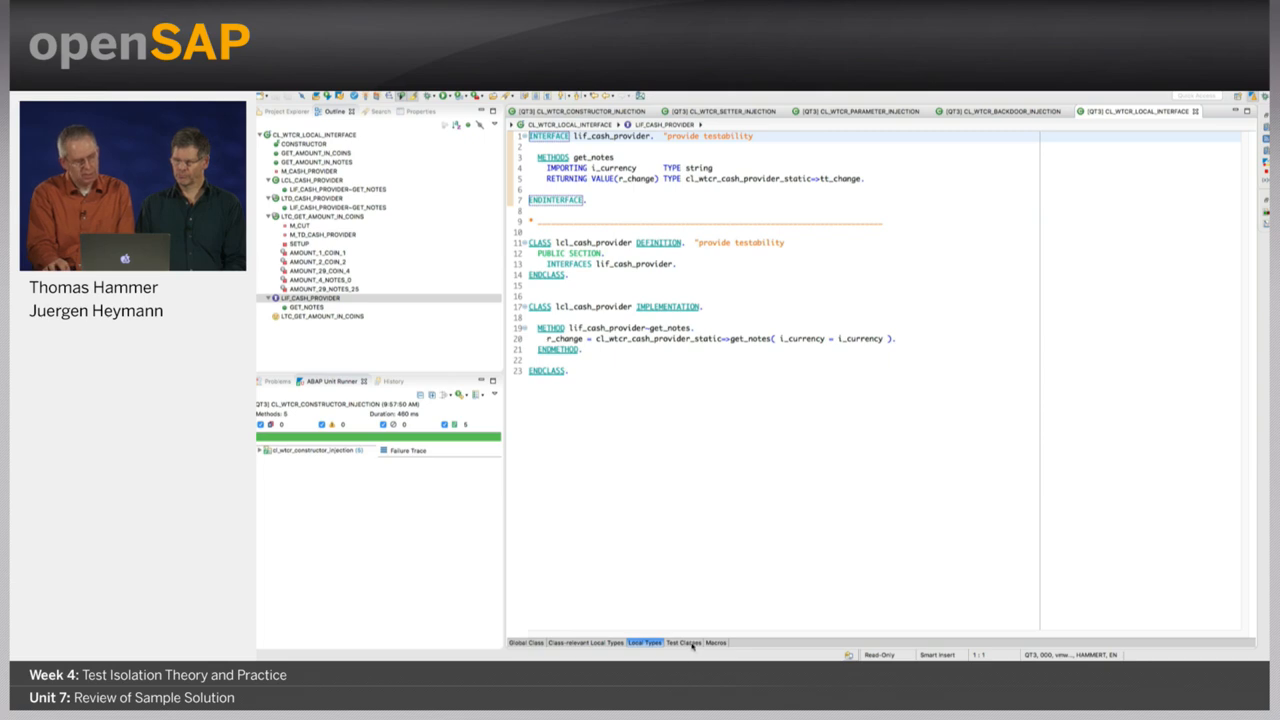
- Review the ltd_cash_provider stub and ltc_get_amount_in_coins tests in the Test Classes
click(682, 642)
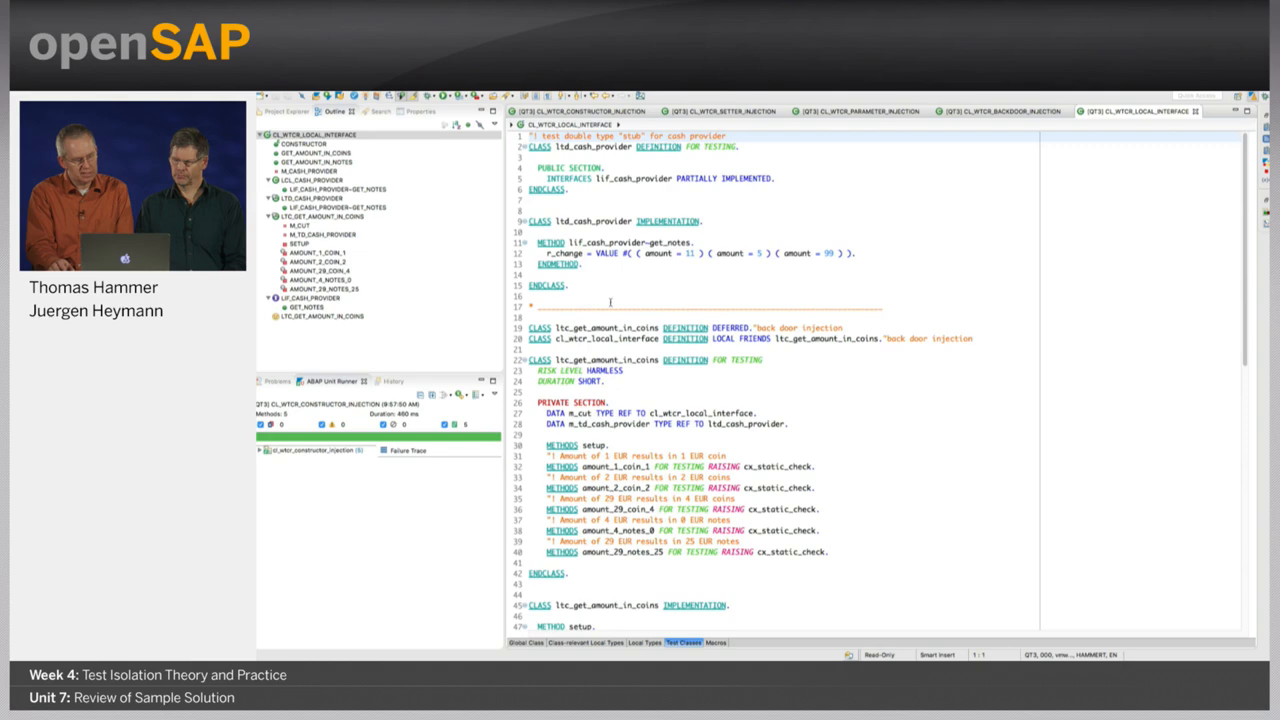
scroll(down, 3)
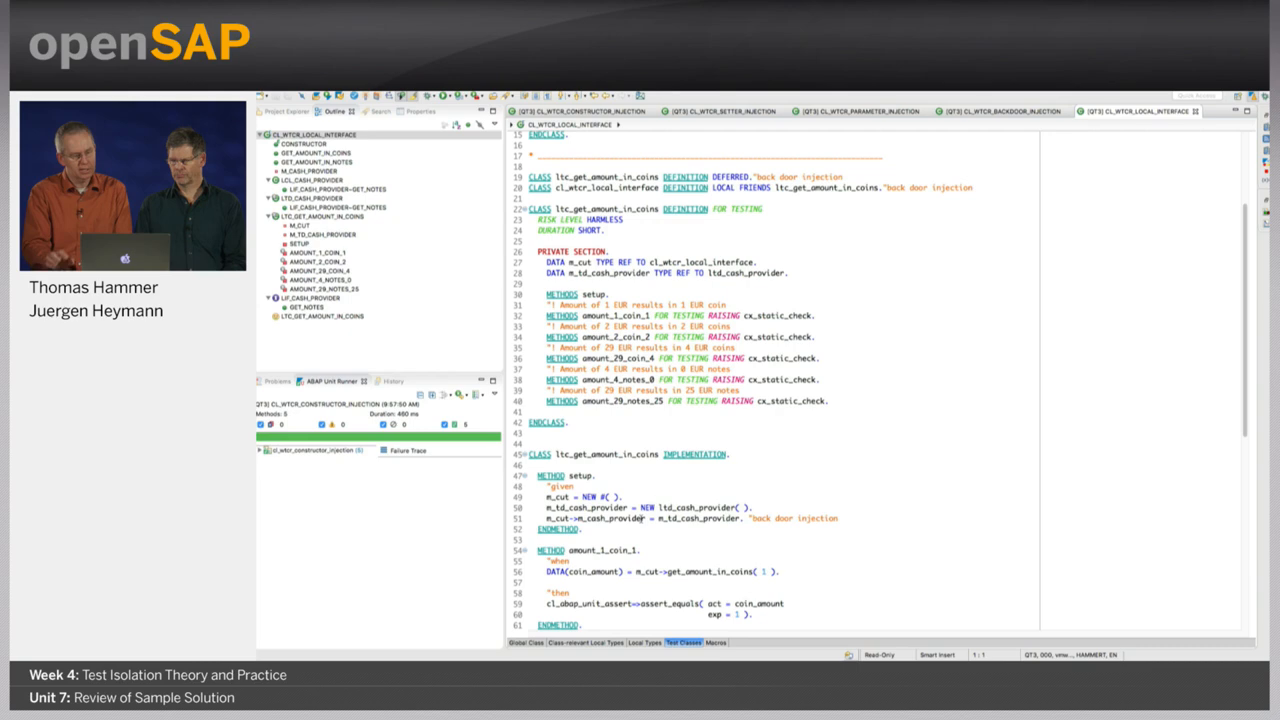
scroll(up, 3)
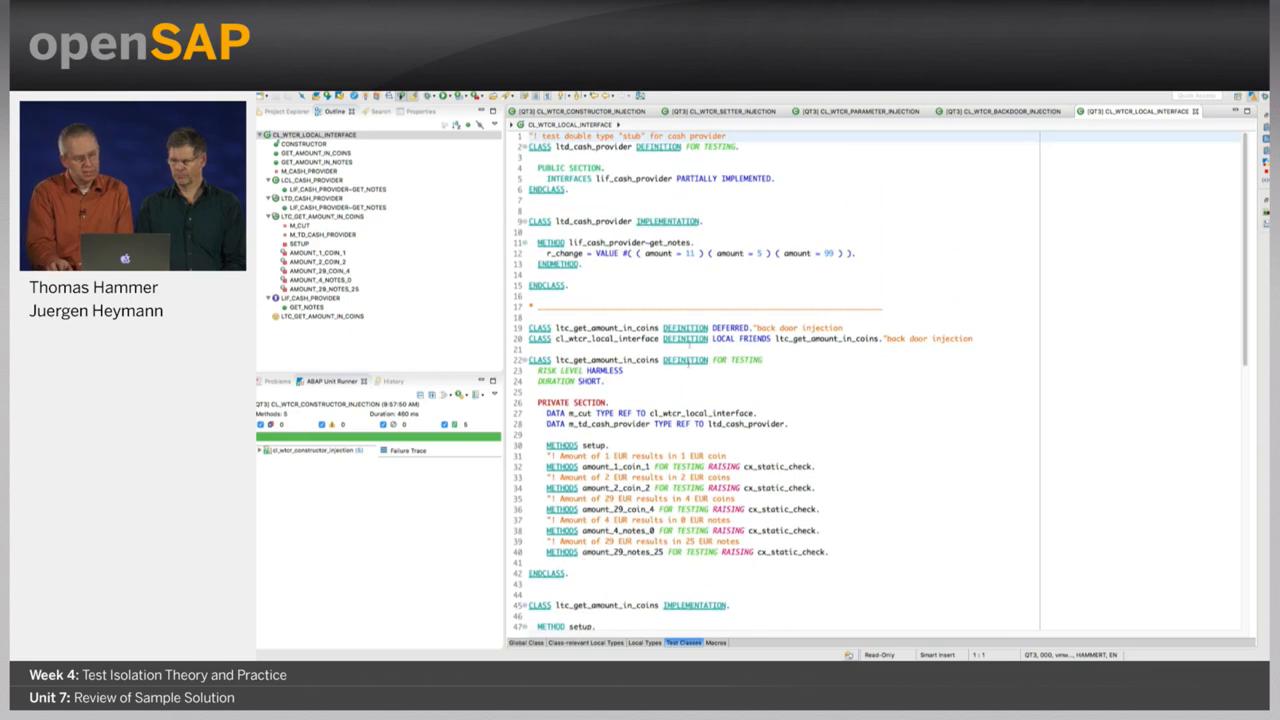